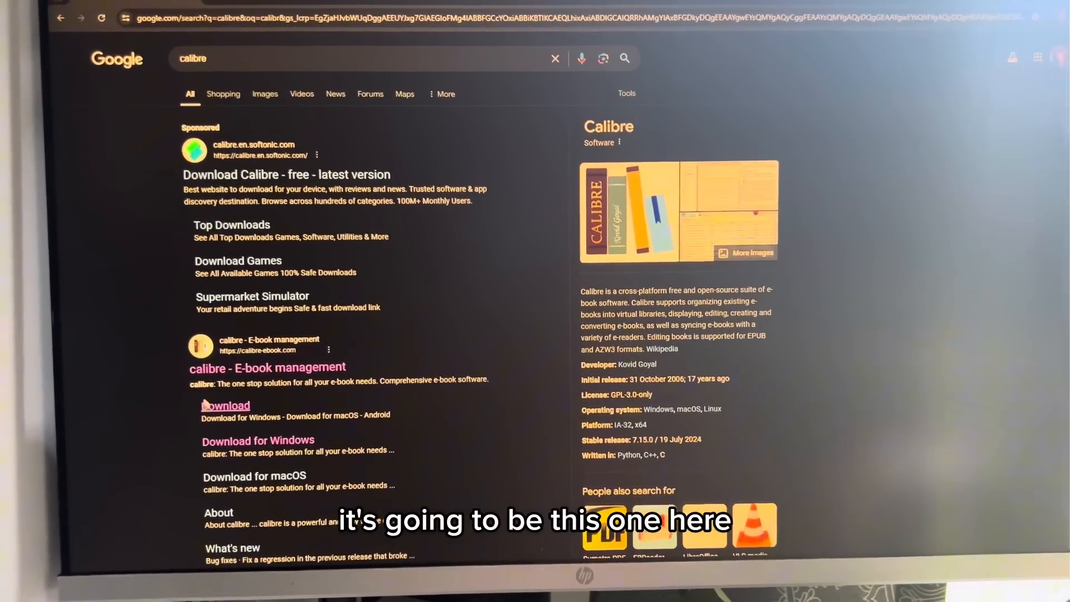
Step: Follow calibre's Download link from Google and scroll through the operating system choices
{"action": "left_click", "coordinate": [267, 367]}
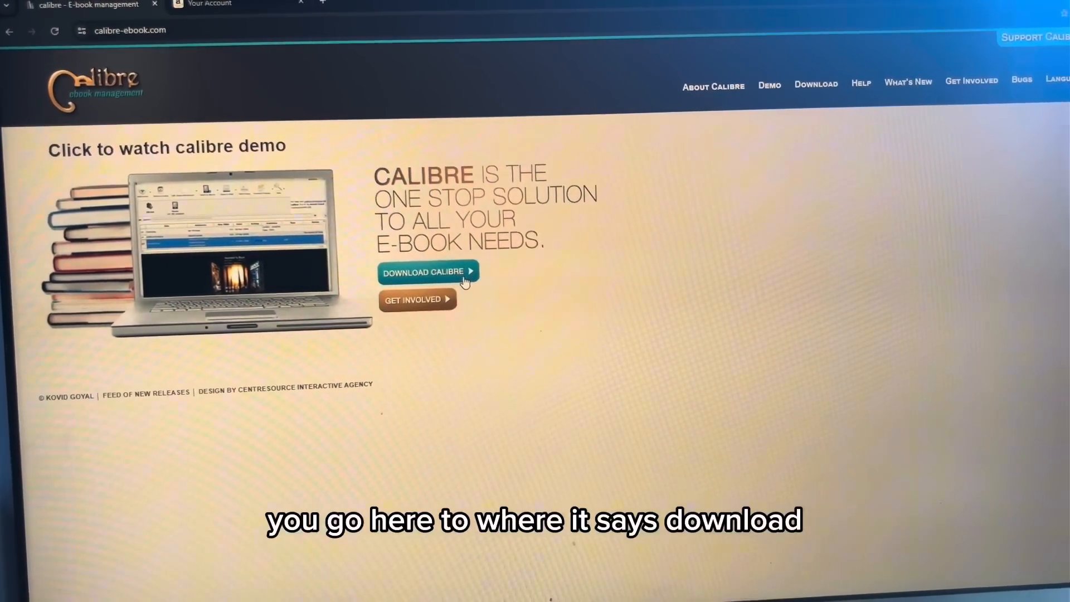
{"action": "left_click", "coordinate": [426, 271]}
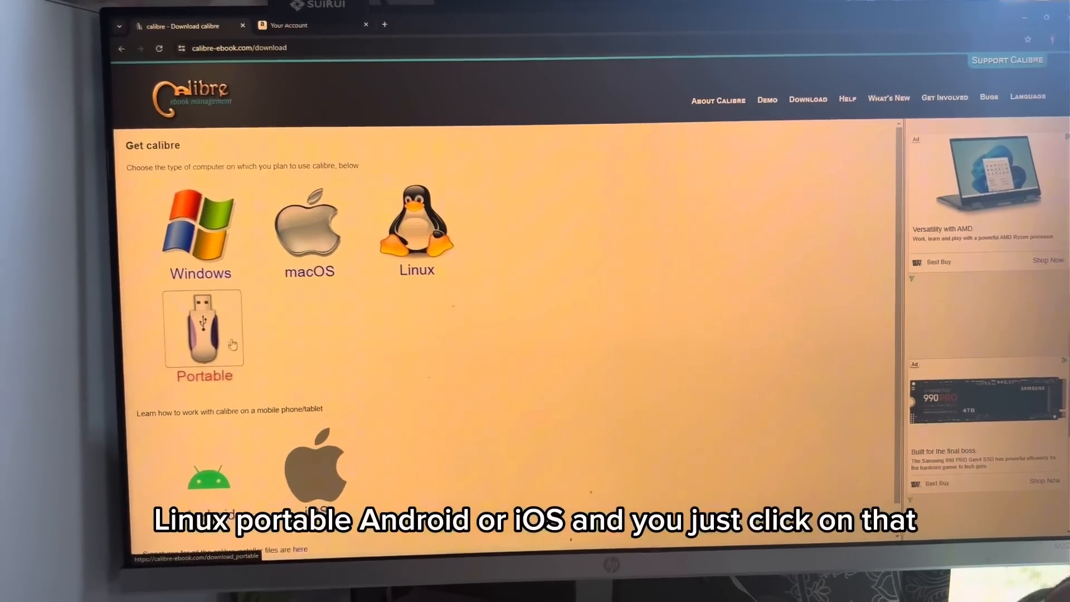
{"action": "scroll", "scroll_direction": "down", "scroll_amount": 3}
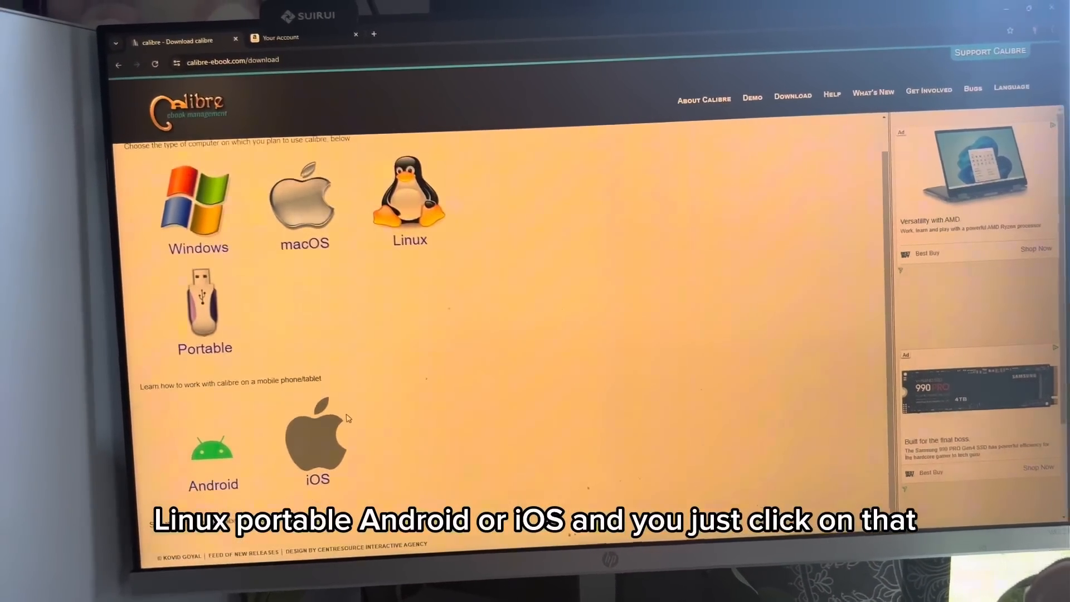
{"action": "left_click", "coordinate": [198, 202]}
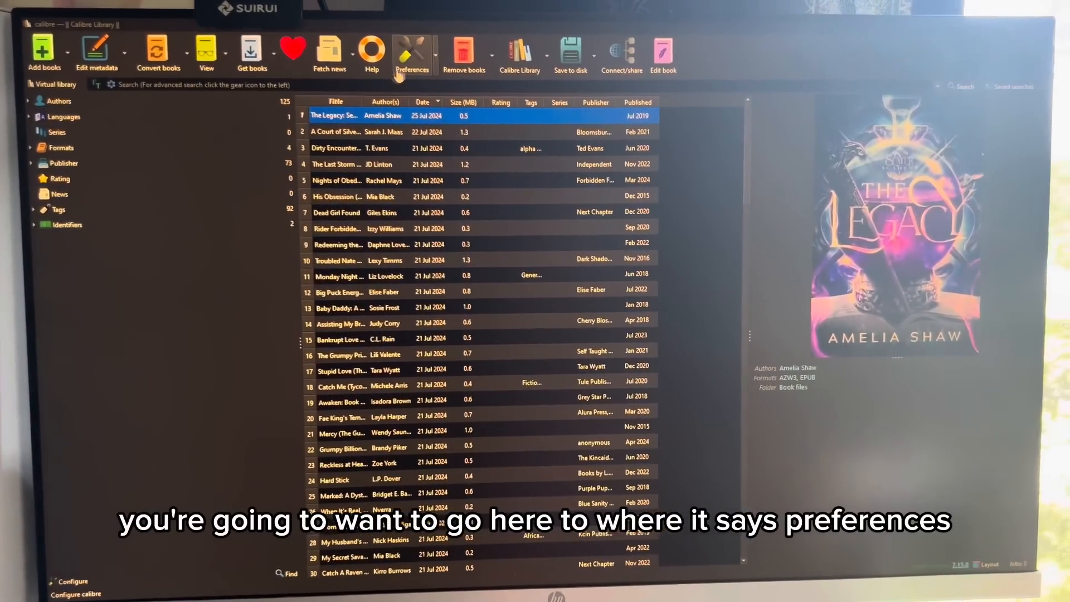
Step: Check the File type plugins for DeDRM, then cancel back to Preferences
{"action": "left_click", "coordinate": [412, 52]}
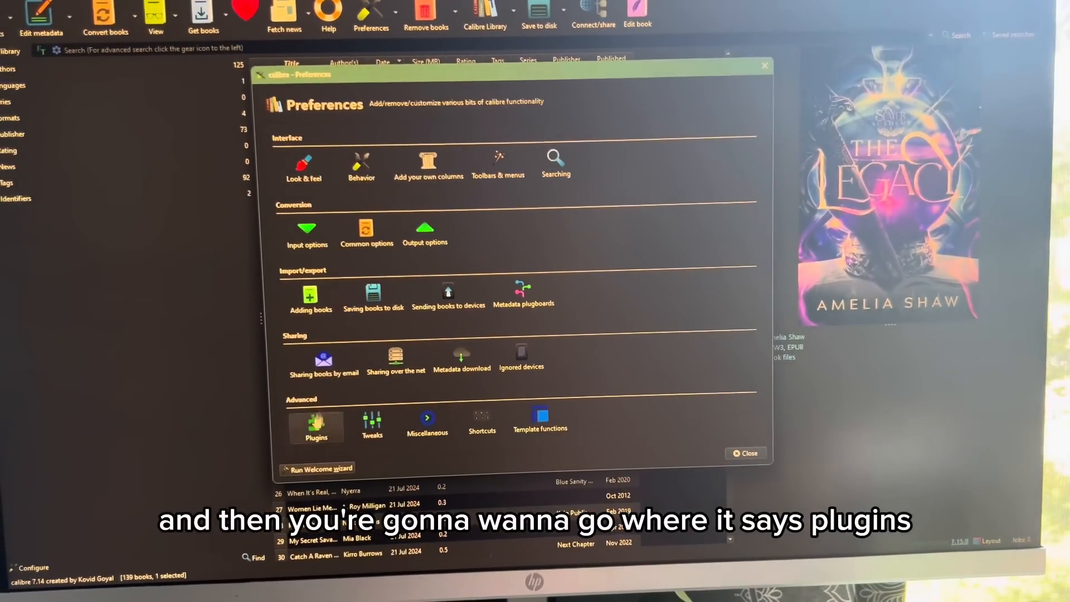
{"action": "left_click", "coordinate": [316, 420]}
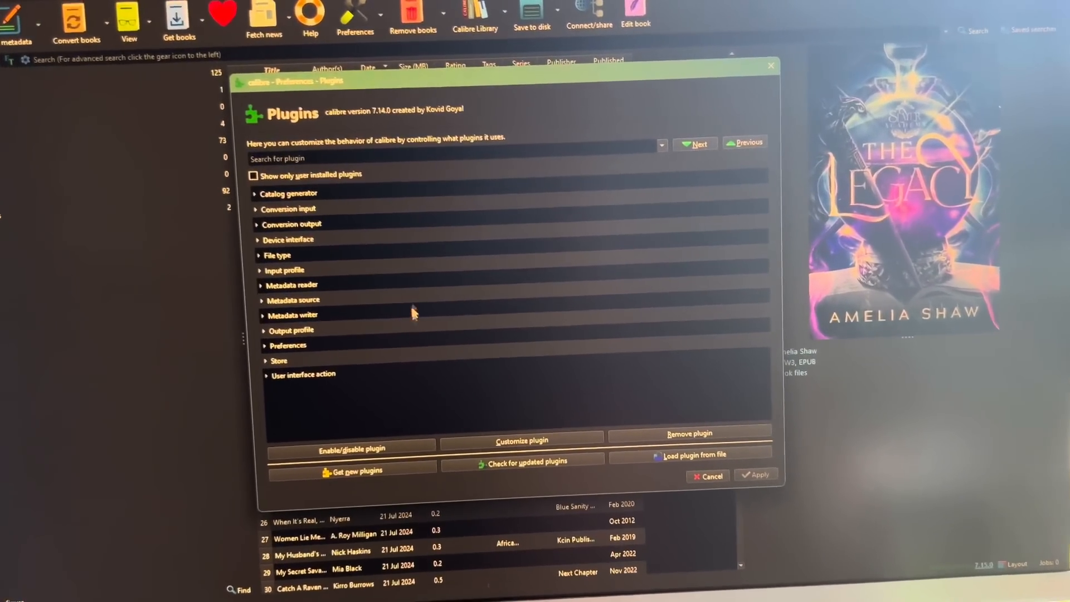
{"action": "left_click", "coordinate": [277, 255]}
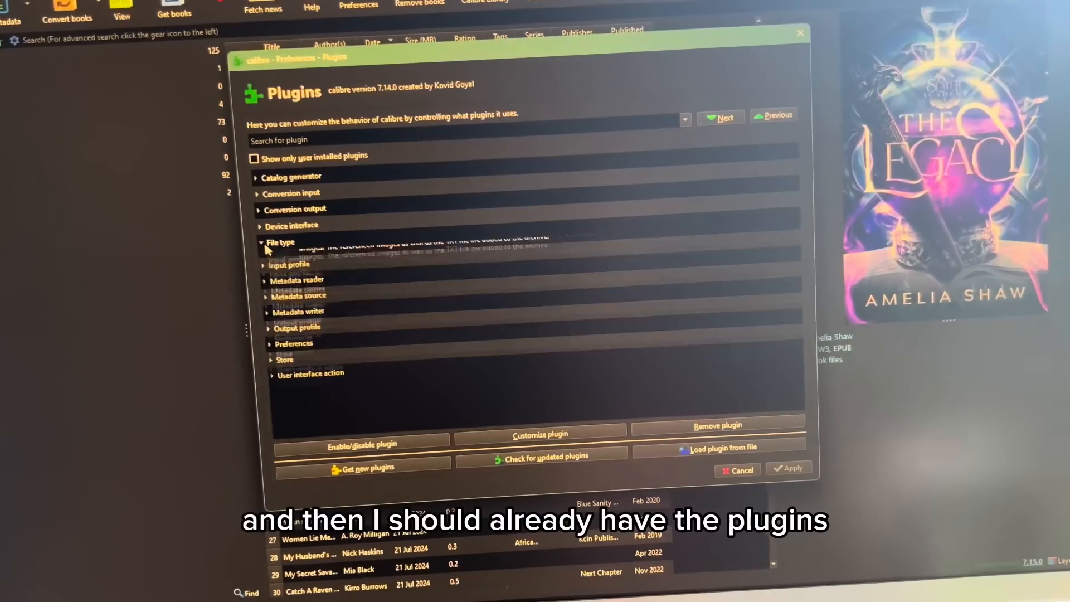
{"action": "left_click", "coordinate": [281, 243]}
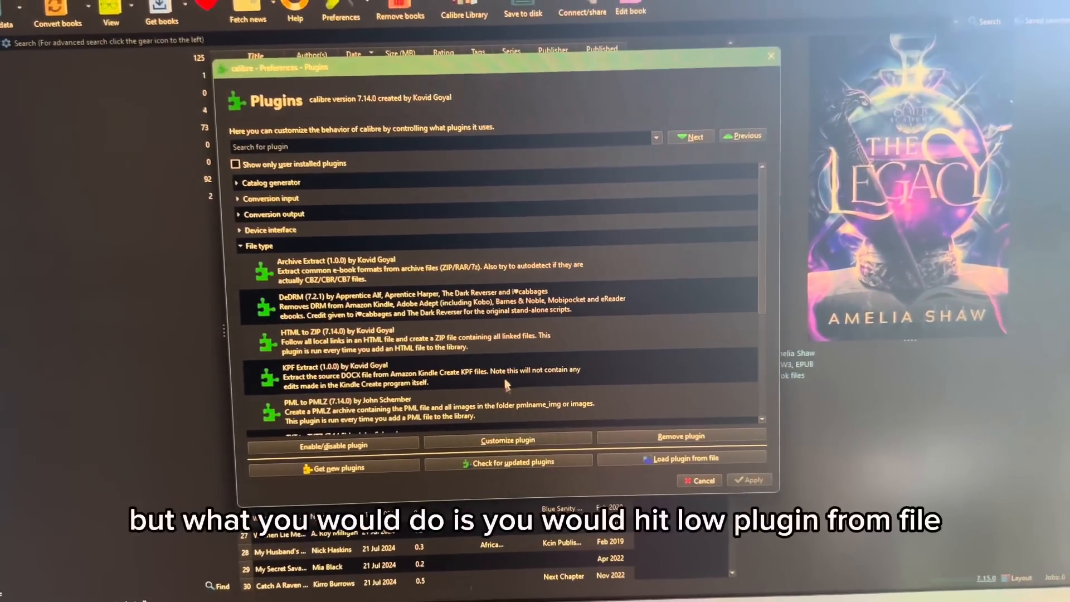
{"action": "left_click", "coordinate": [680, 457]}
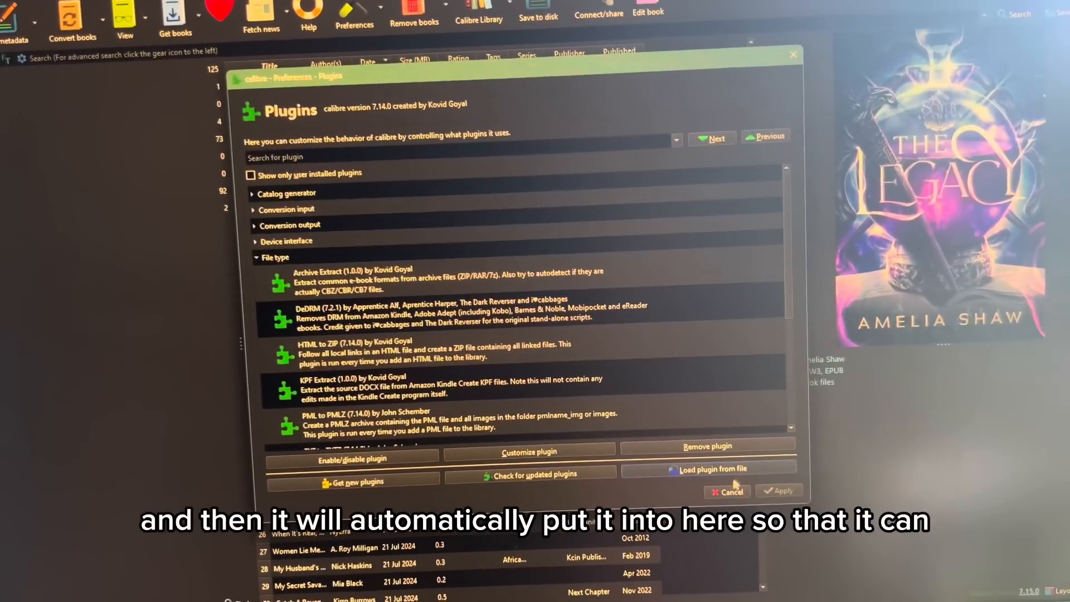
{"action": "left_click", "coordinate": [726, 491]}
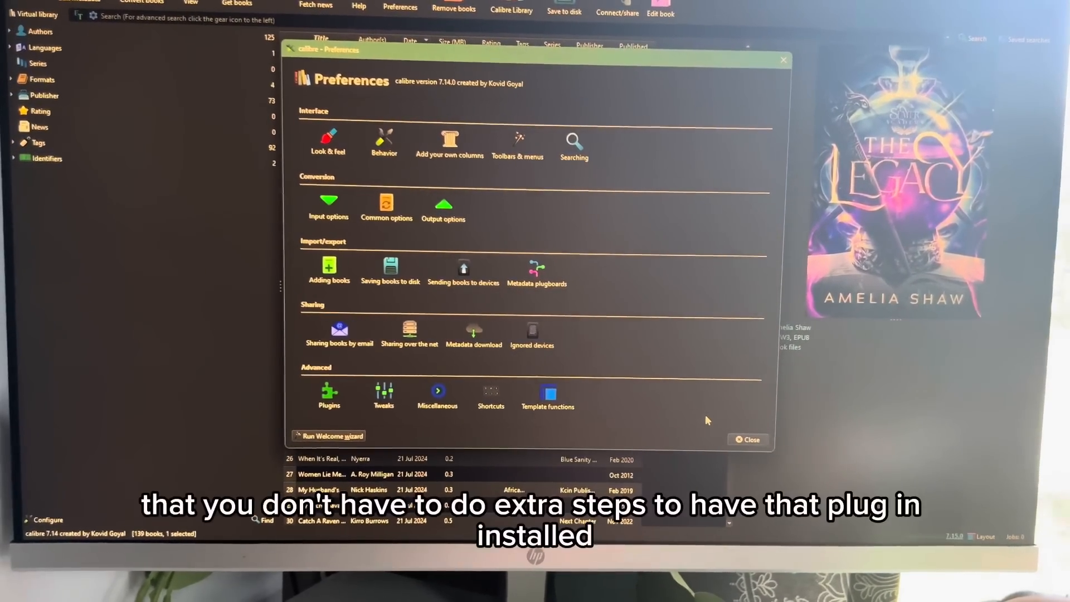
Step: Reopen Plugins, customize DeDRM under File type, and choose eInk Kindle ebooks
{"action": "left_click", "coordinate": [748, 440]}
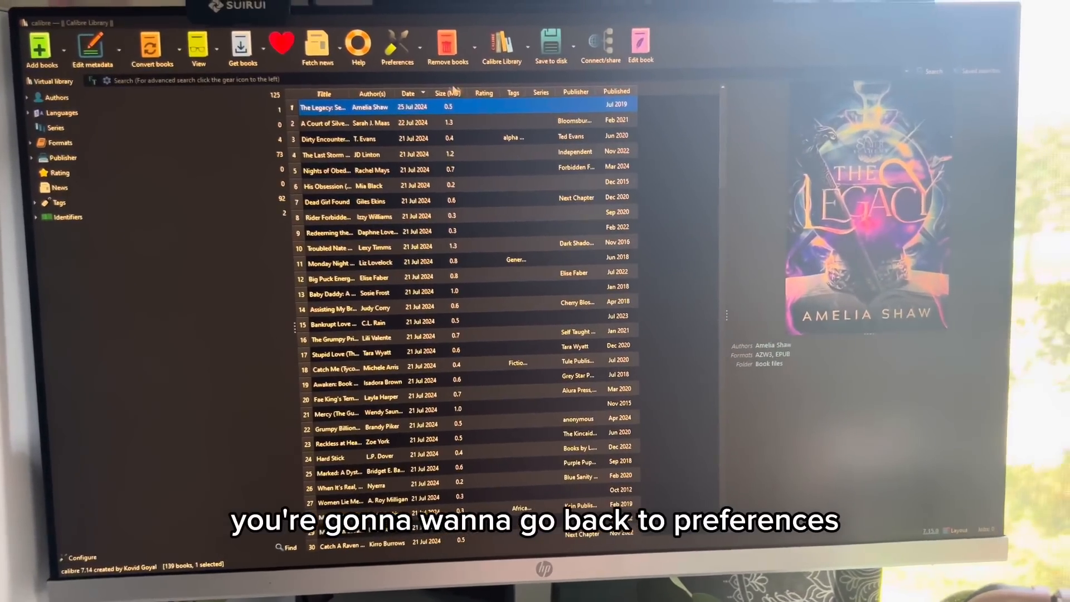
{"action": "left_click", "coordinate": [397, 46]}
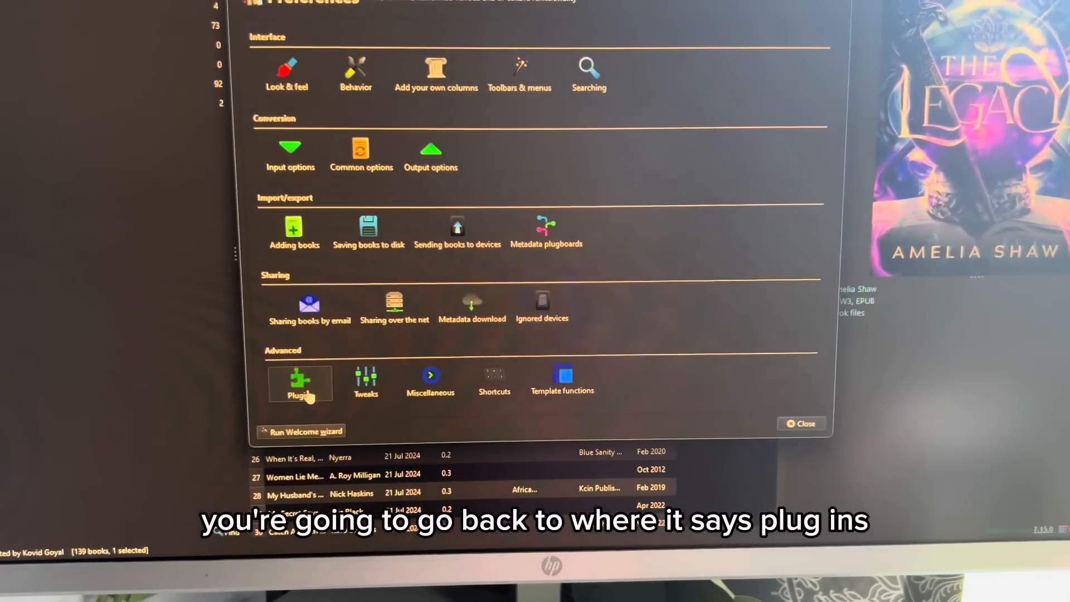
{"action": "left_click", "coordinate": [299, 382]}
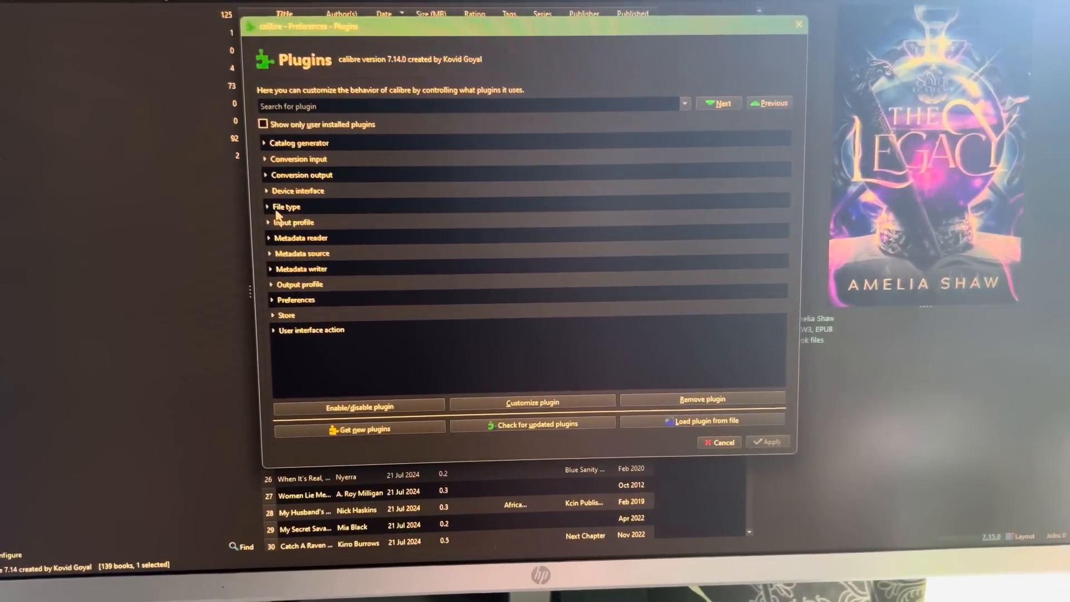
{"action": "left_click", "coordinate": [286, 206]}
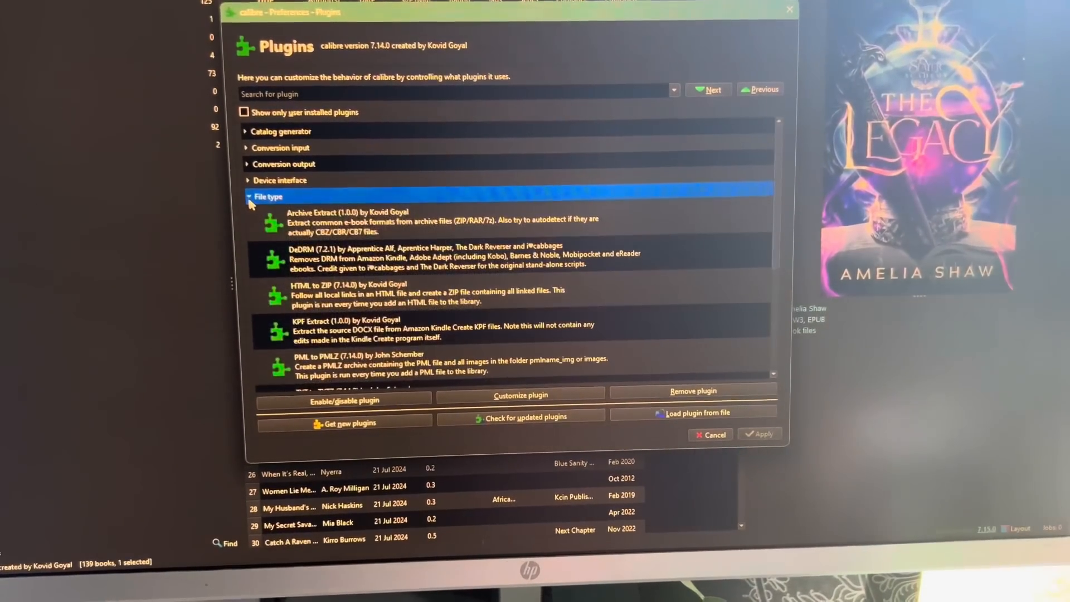
{"action": "left_click", "coordinate": [382, 259]}
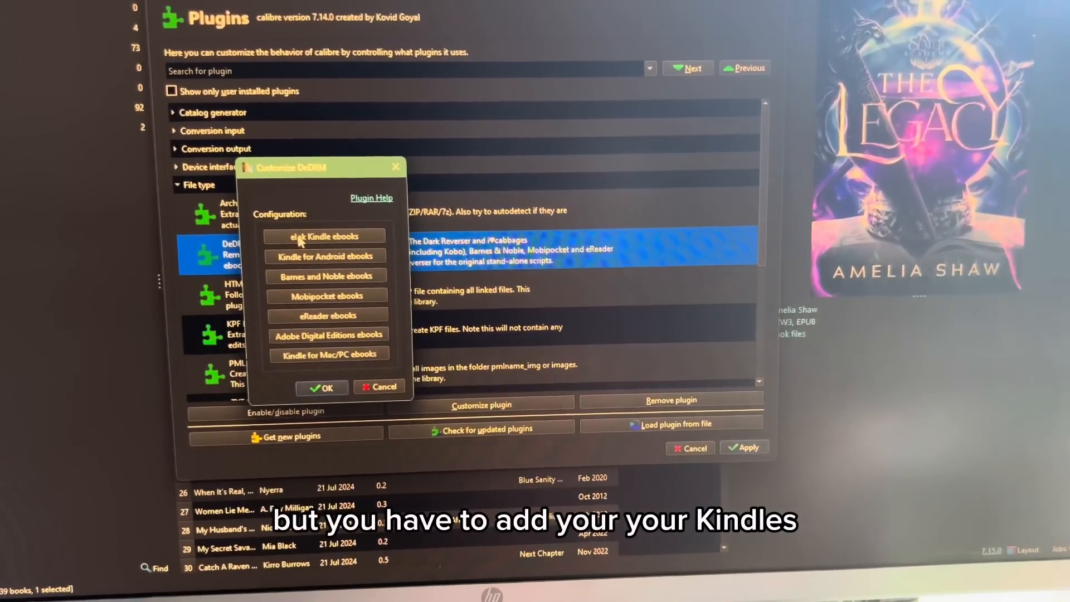
{"action": "left_click", "coordinate": [322, 236]}
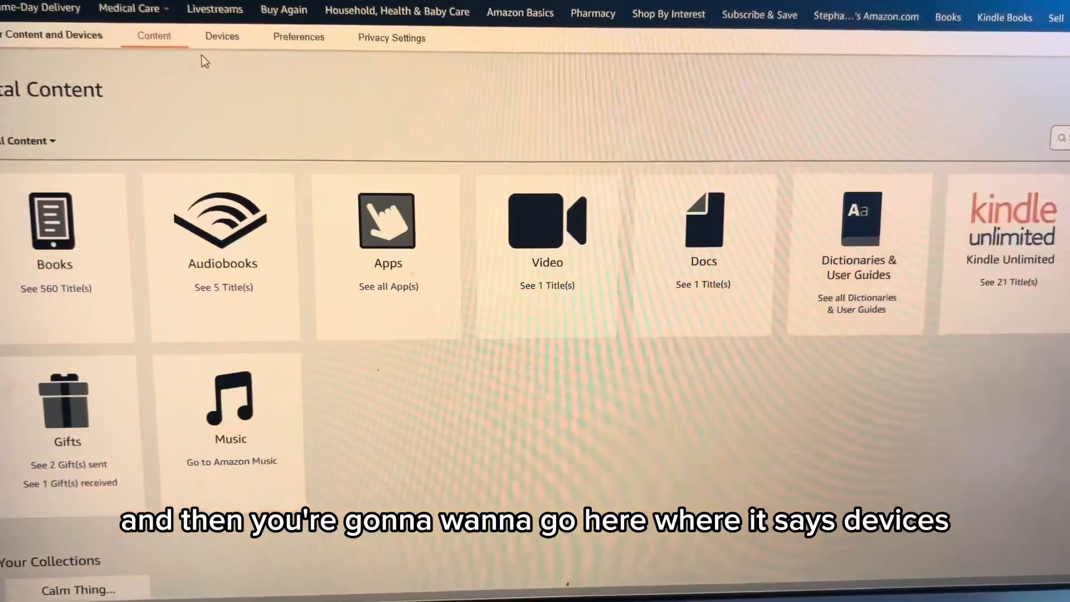
Step: Switch to the Devices tab on Amazon's Content and Devices page
{"action": "left_click", "coordinate": [222, 37]}
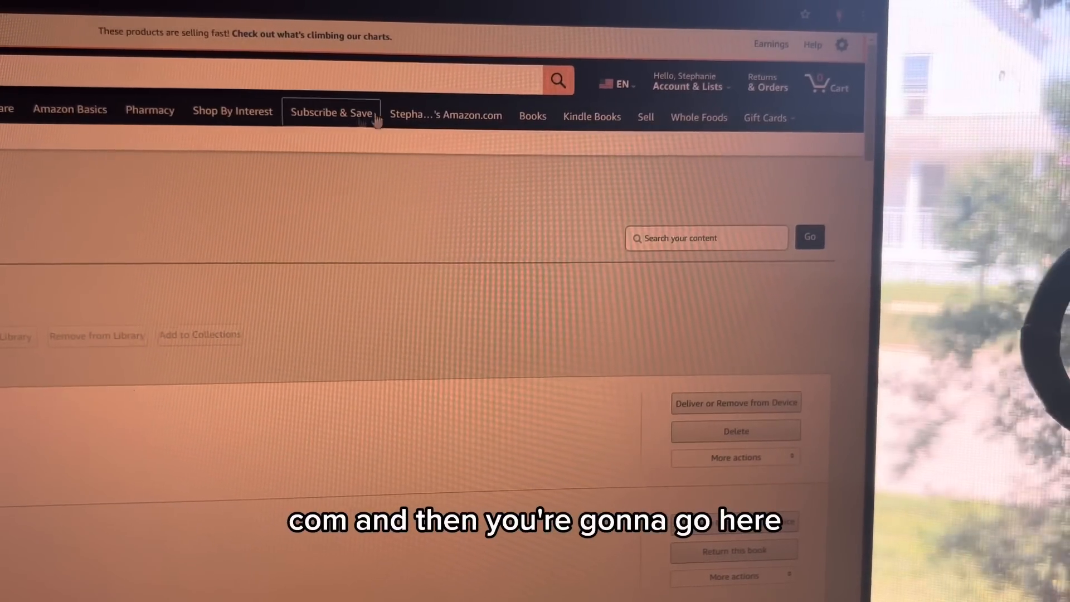
Step: Open the Content Library showing all content and download a book via USB
{"action": "left_click", "coordinate": [690, 80]}
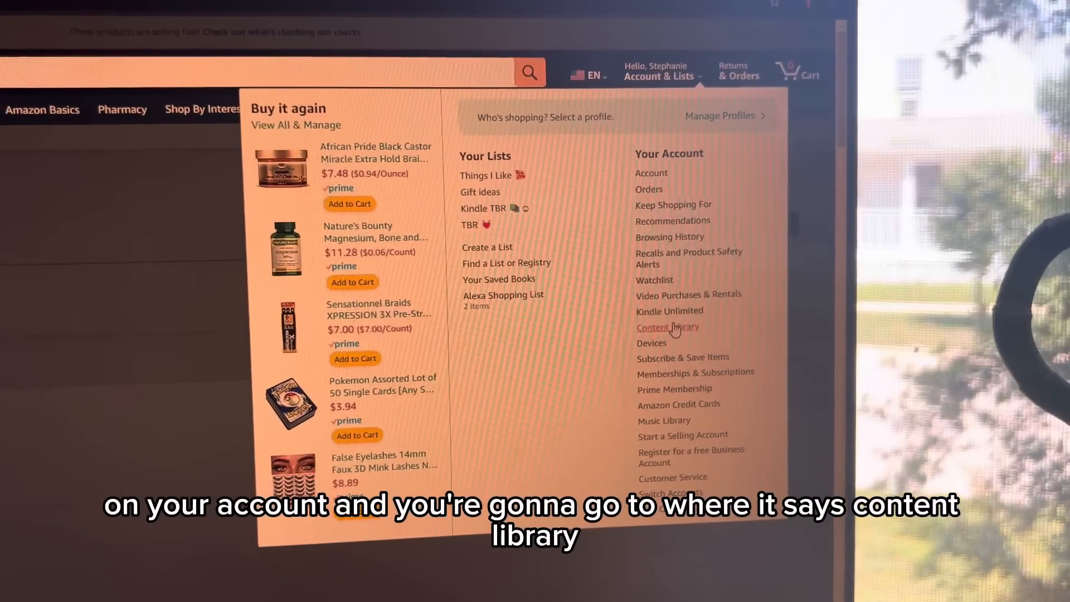
{"action": "left_click", "coordinate": [668, 328]}
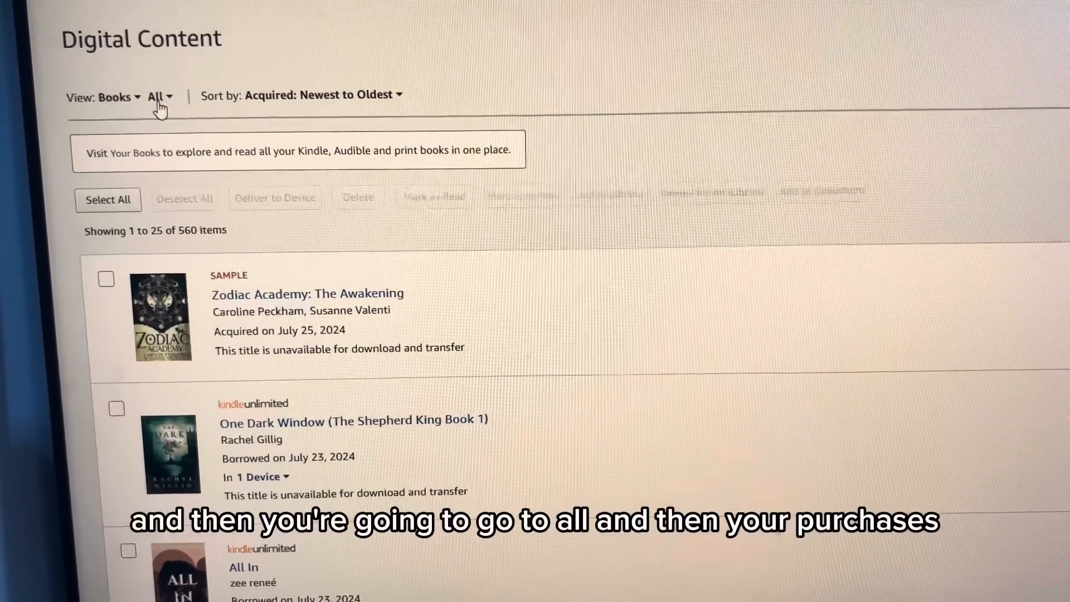
{"action": "left_click", "coordinate": [158, 96]}
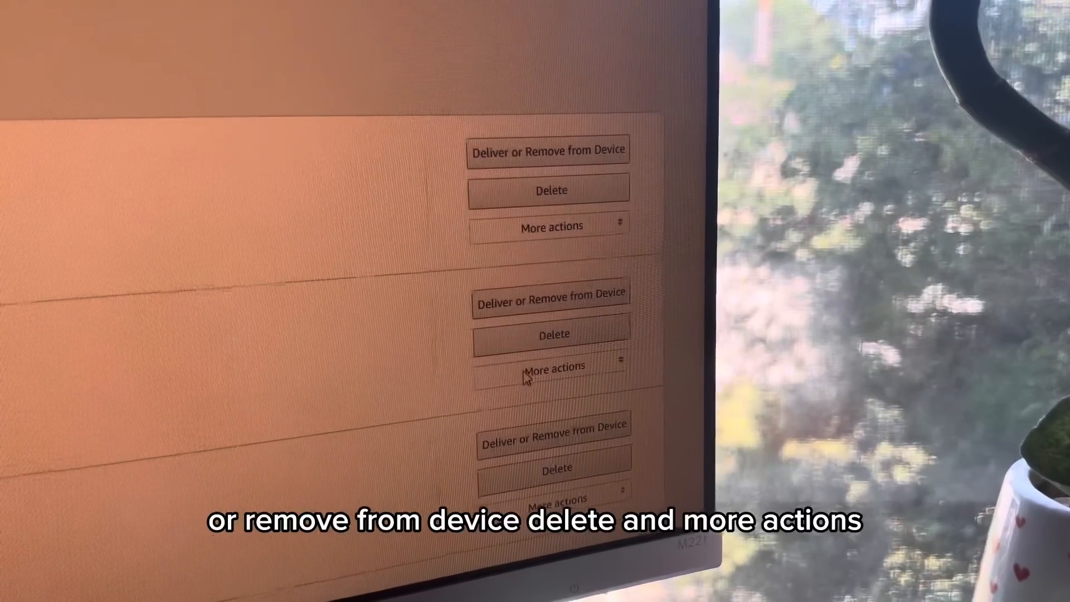
{"action": "left_click", "coordinate": [554, 366]}
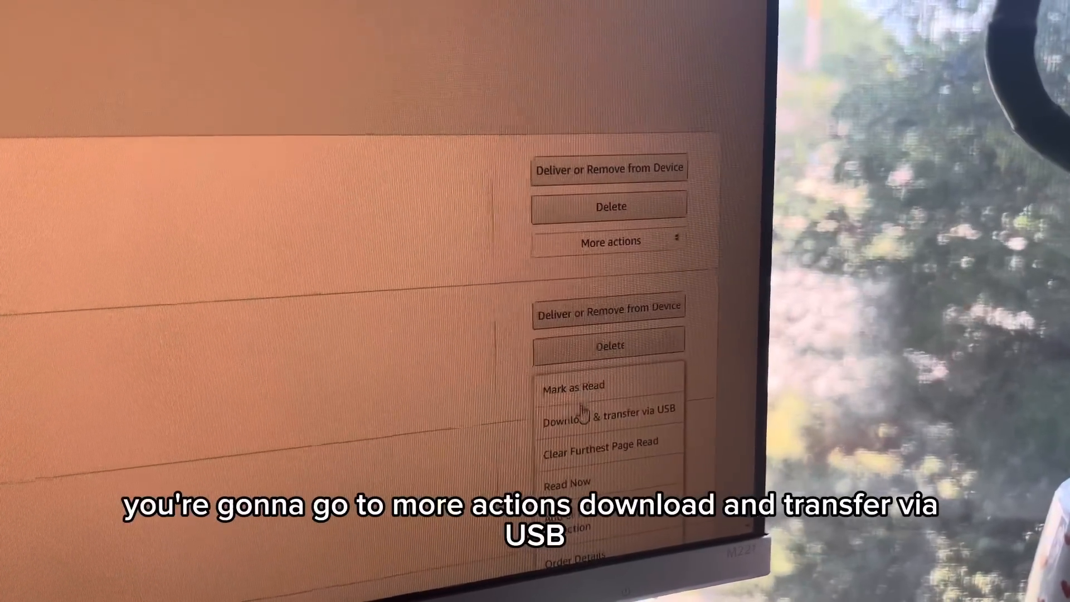
{"action": "left_click", "coordinate": [587, 413]}
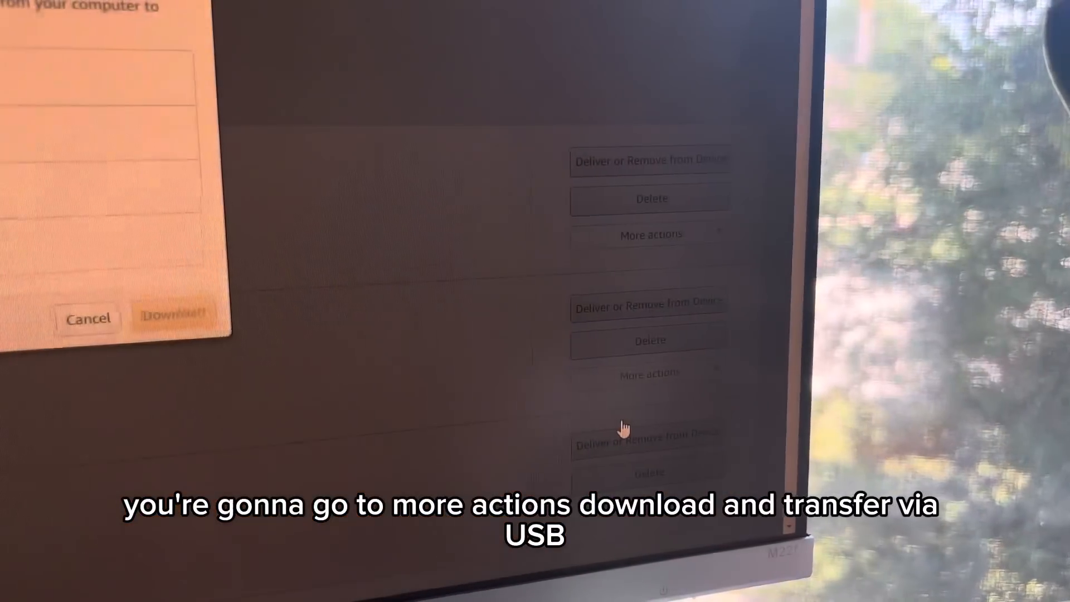
{"action": "left_click", "coordinate": [649, 234]}
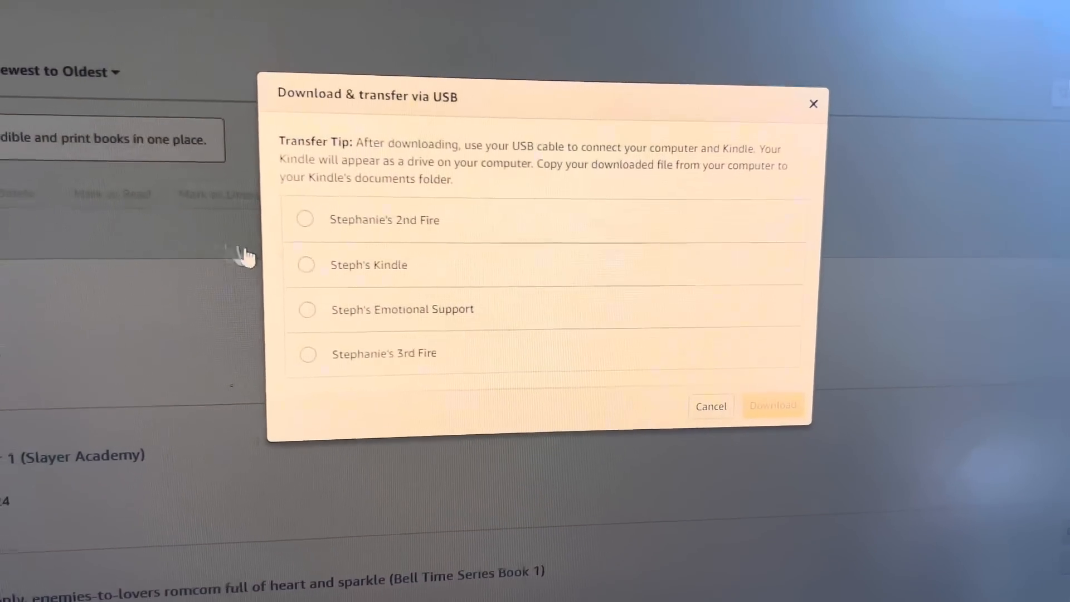
{"action": "left_click", "coordinate": [306, 265]}
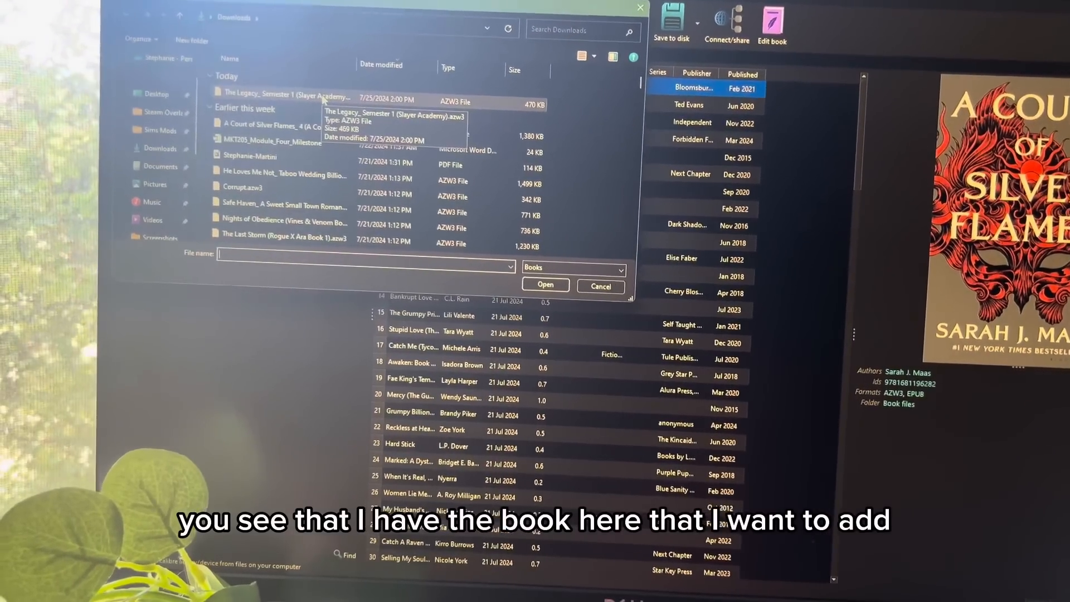
Step: Add the Legacy .azw3 file from Downloads and pick EPUB as the output format
{"action": "left_click", "coordinate": [280, 97]}
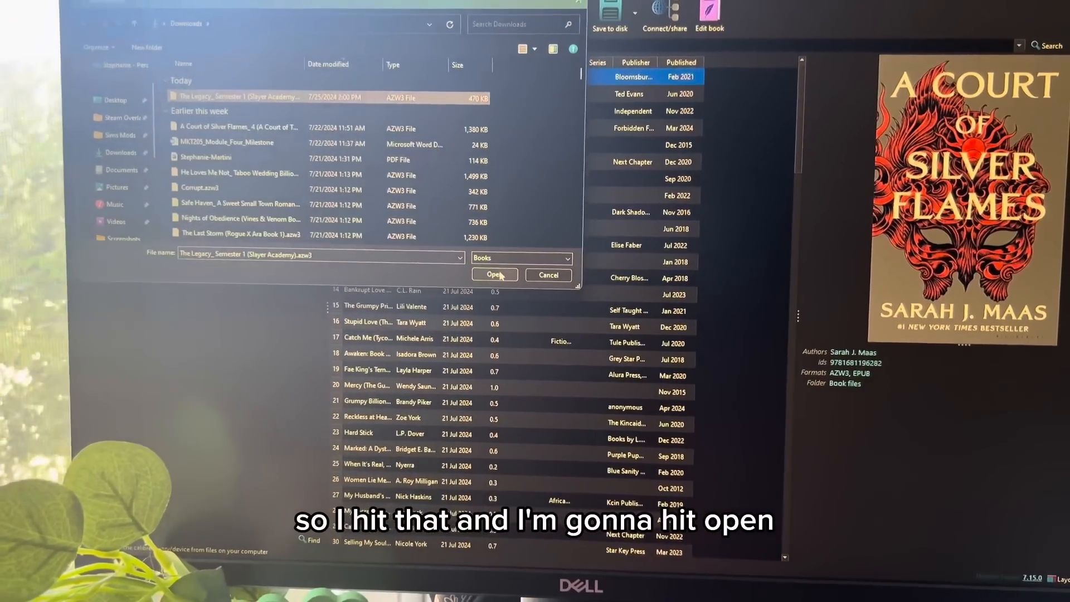
{"action": "left_click", "coordinate": [495, 274]}
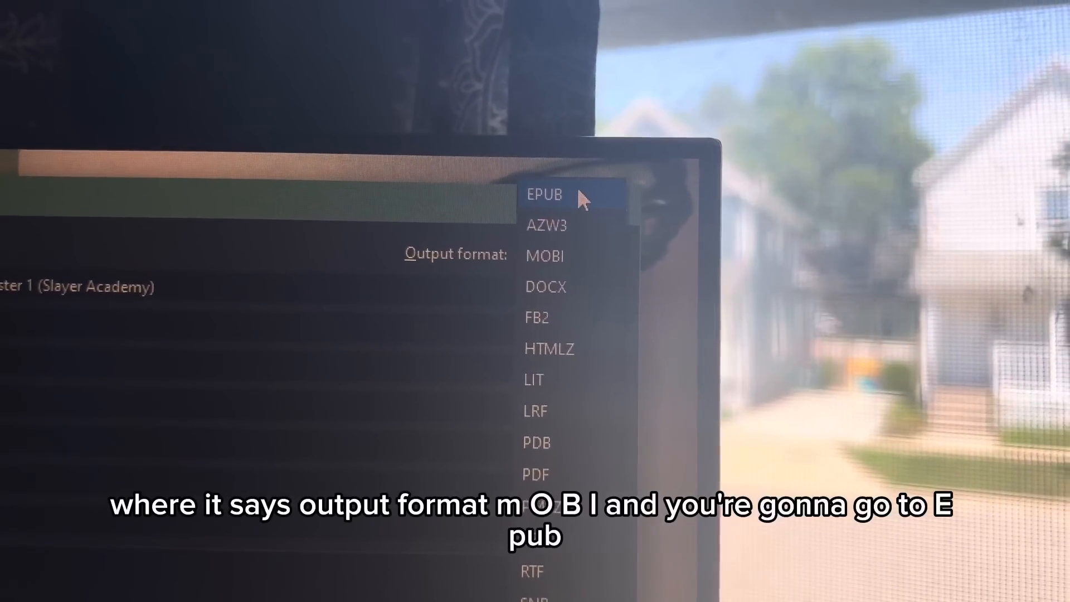
{"action": "left_click", "coordinate": [544, 195]}
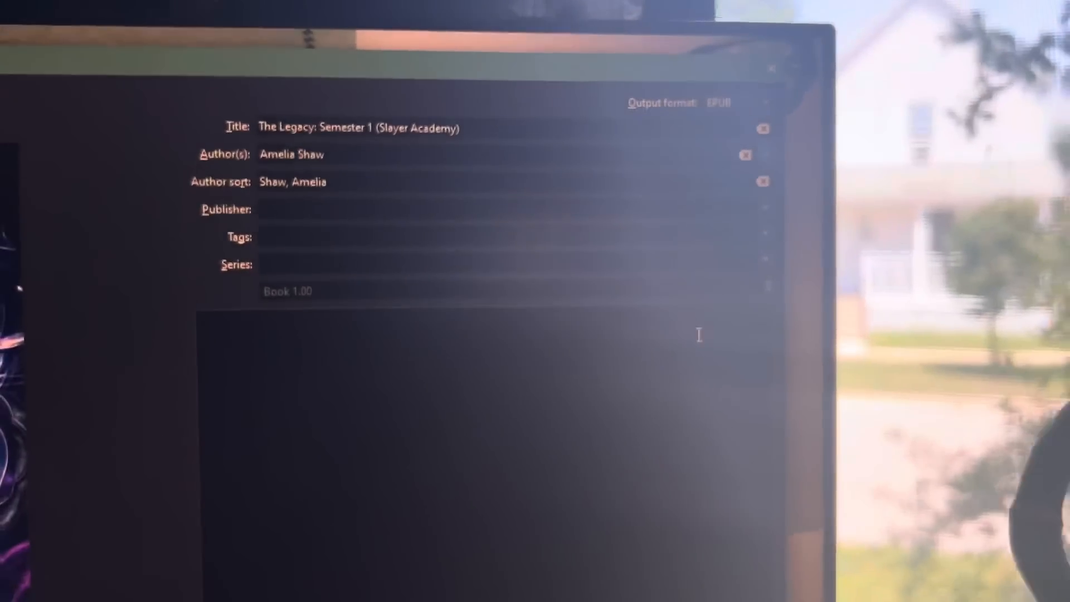